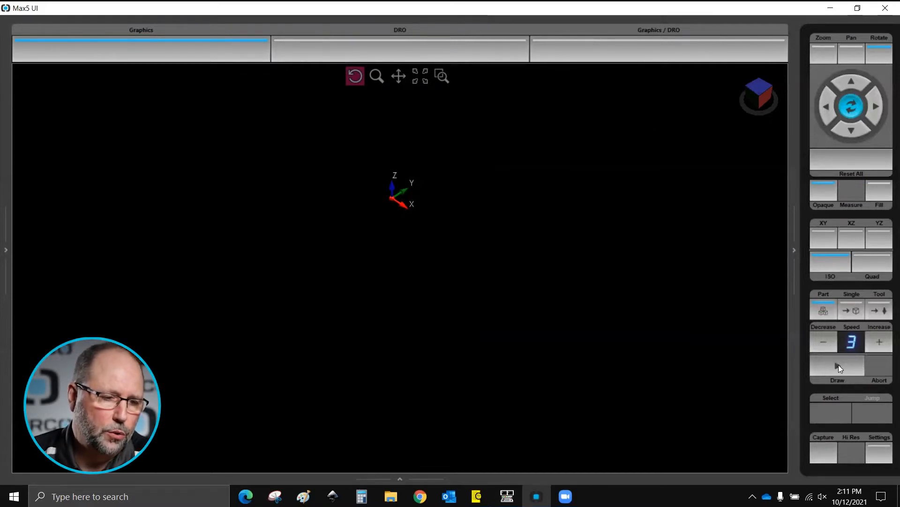
Draw the block simulation, raising playback speed to MAX and settling it back at 4
{"action": "left_click", "coordinate": [837, 366]}
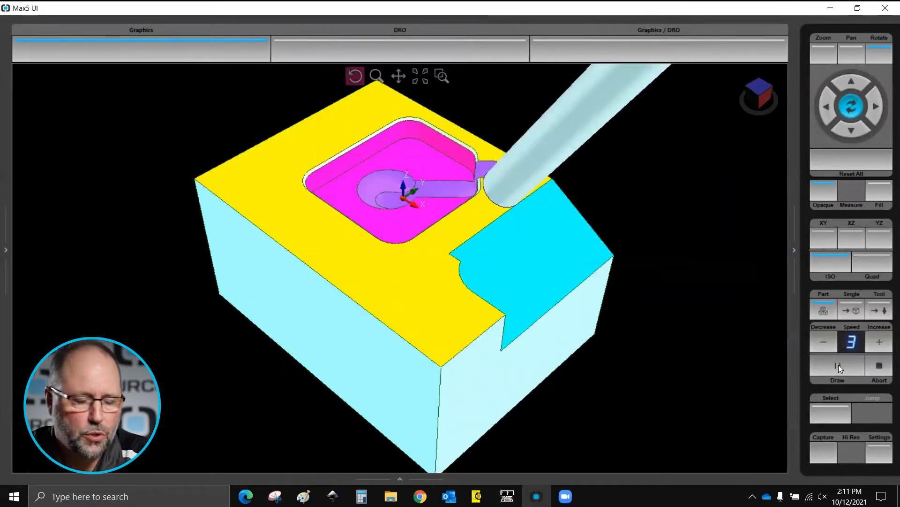
{"action": "left_click", "coordinate": [824, 343]}
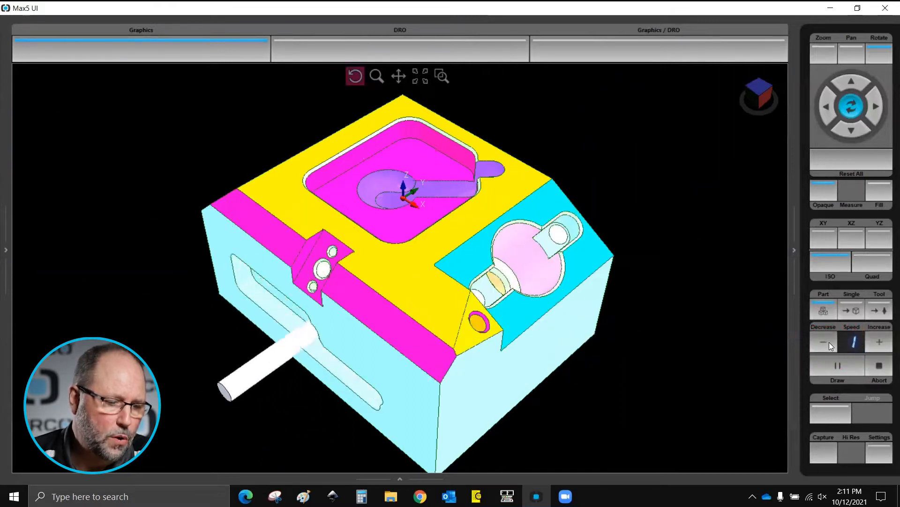
{"action": "left_click", "coordinate": [880, 342]}
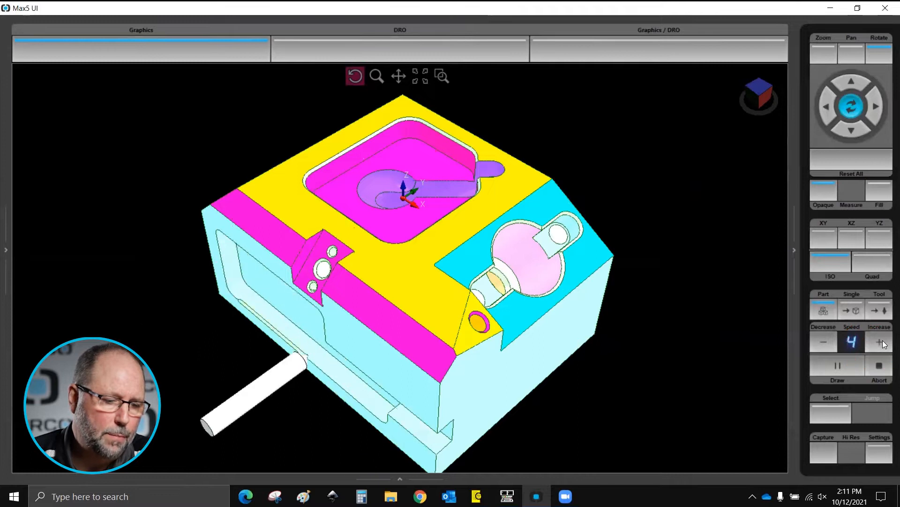
{"action": "left_click", "coordinate": [880, 342]}
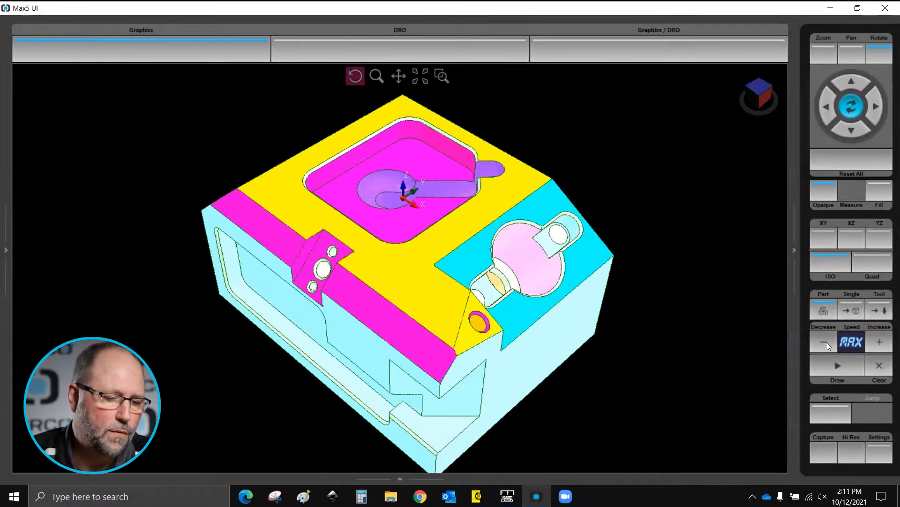
{"action": "left_click", "coordinate": [823, 341]}
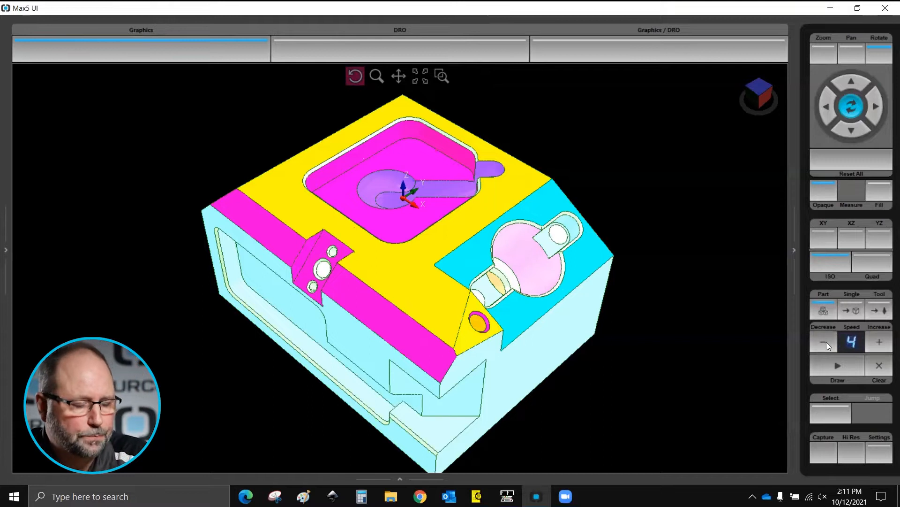
{"action": "mouse_move", "coordinate": [826, 401]}
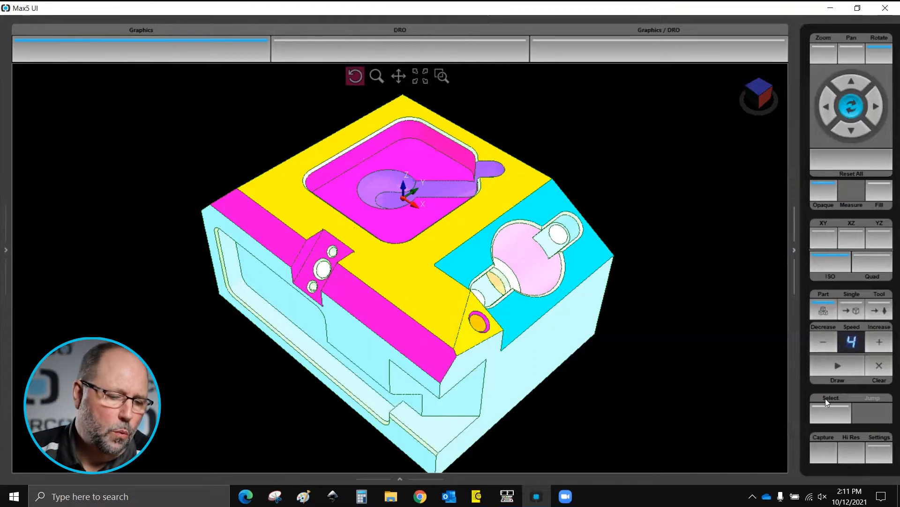
{"action": "mouse_move", "coordinate": [872, 452]}
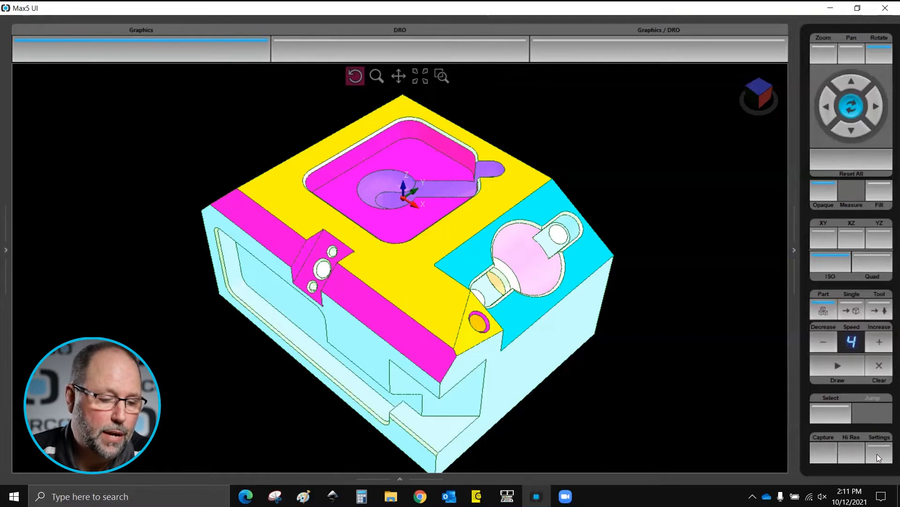
In display settings, set Show Graphics to Tool Path, then back to Solids
{"action": "left_click", "coordinate": [879, 450]}
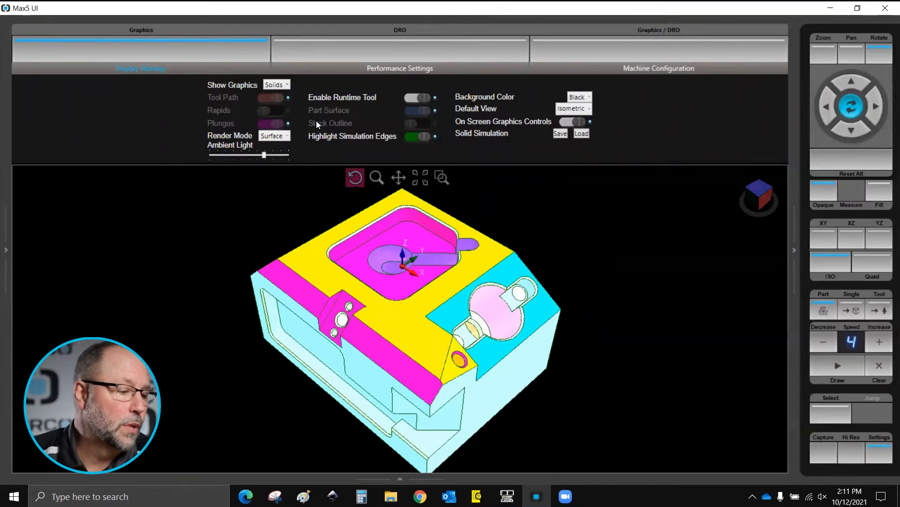
{"action": "left_click", "coordinate": [275, 84]}
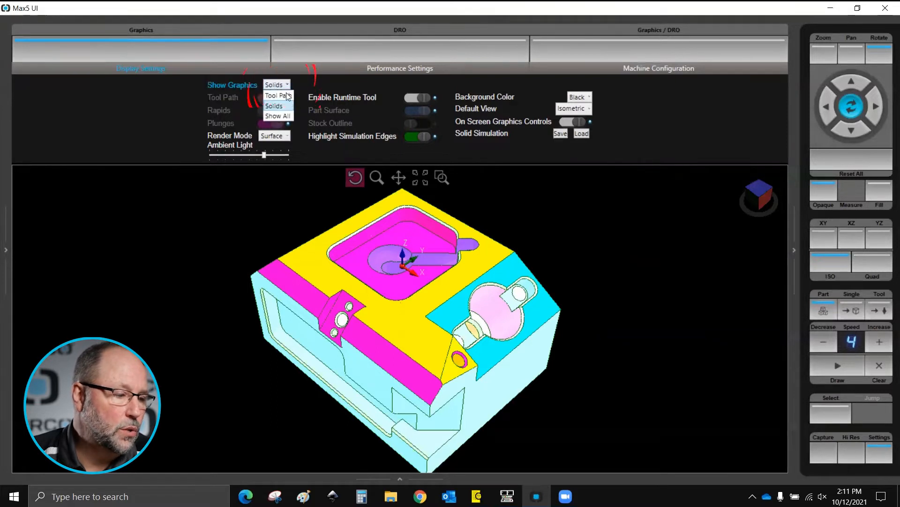
{"action": "left_click", "coordinate": [277, 95]}
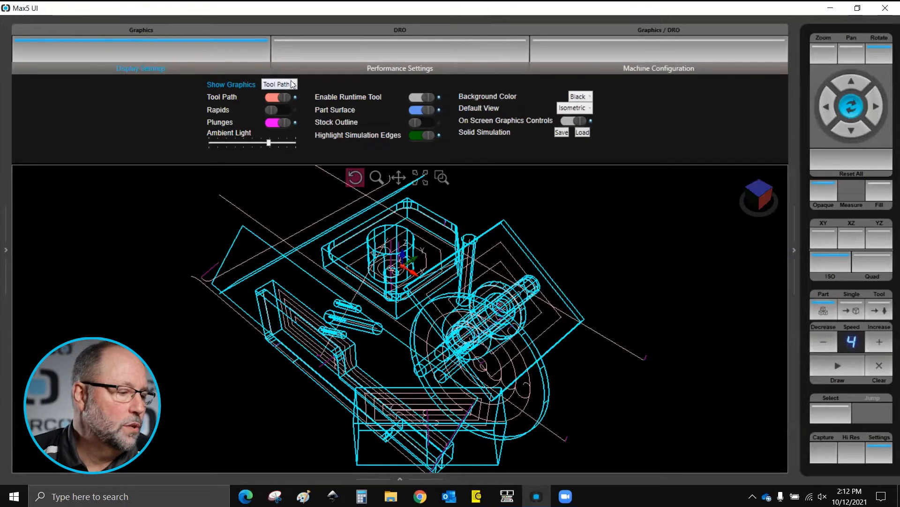
{"action": "left_click", "coordinate": [279, 84]}
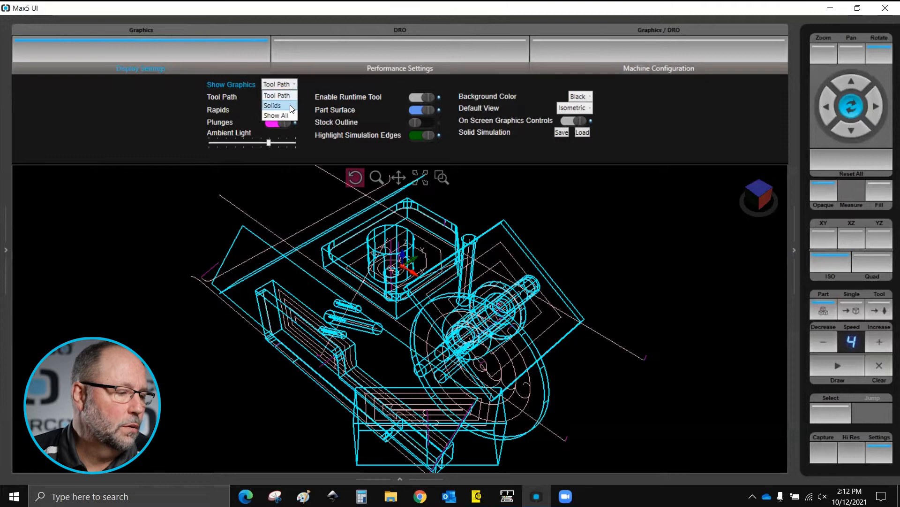
{"action": "left_click", "coordinate": [272, 105]}
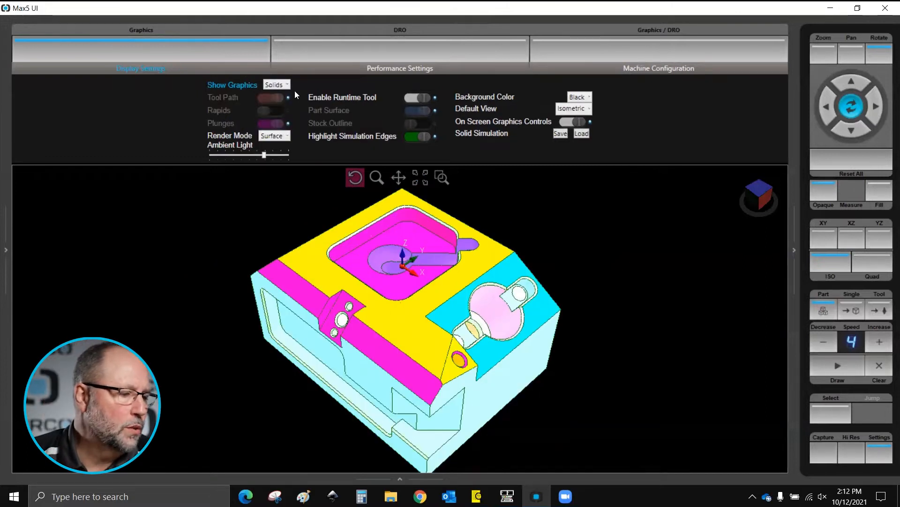
{"action": "left_click", "coordinate": [276, 84]}
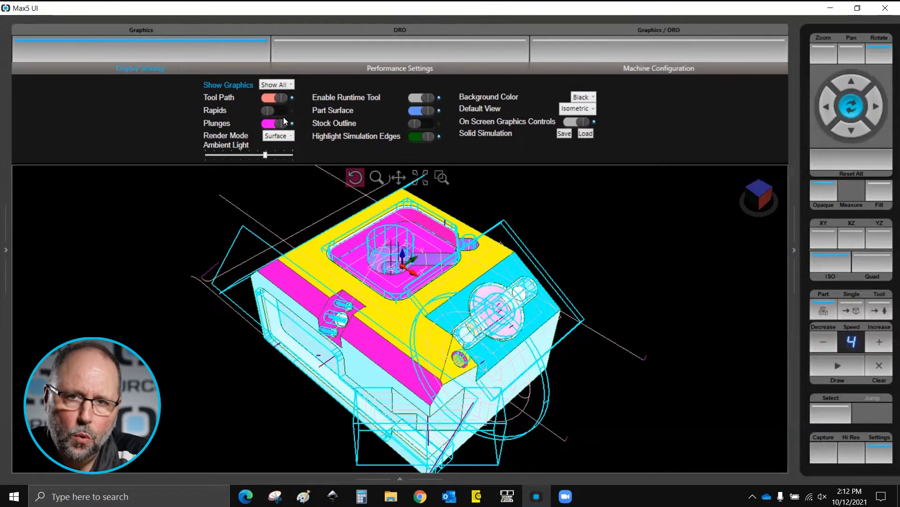
{"action": "mouse_move", "coordinate": [301, 43]}
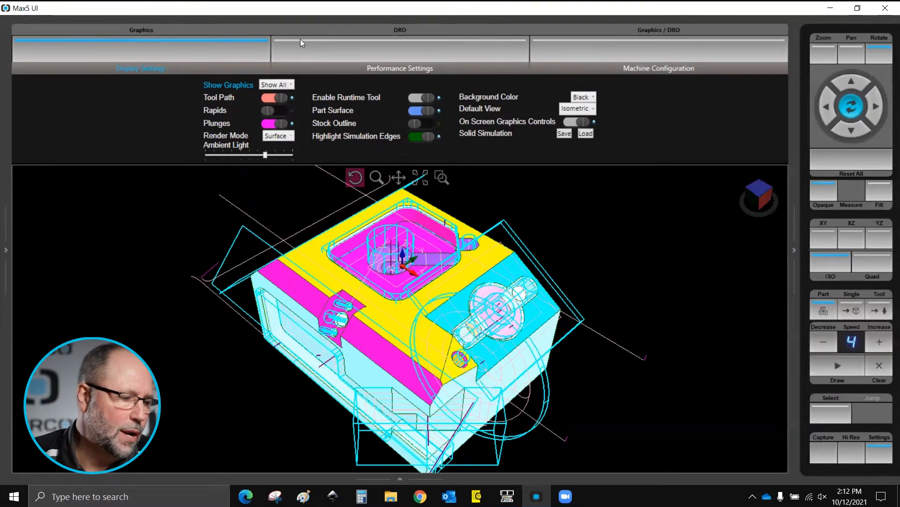
Toggle the Rapids and Plunges display on and off in Show All mode
{"action": "left_click", "coordinate": [278, 111]}
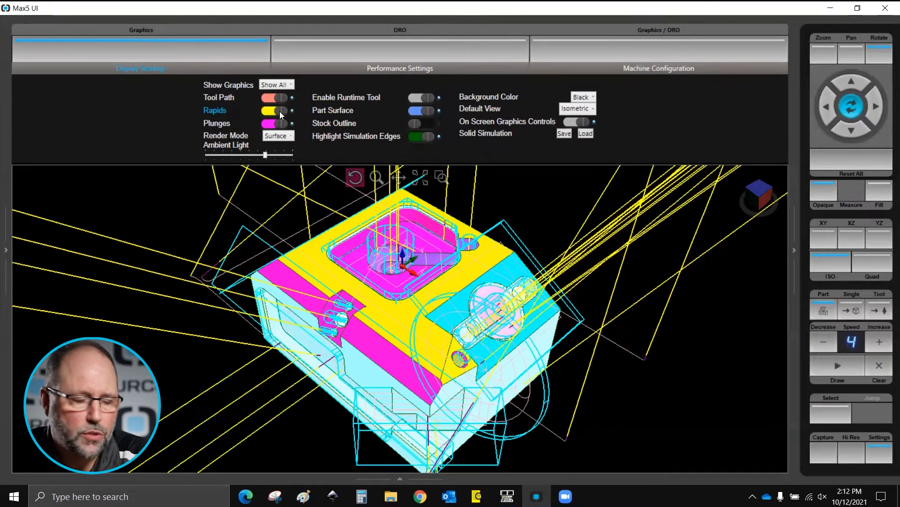
{"action": "left_click", "coordinate": [282, 97]}
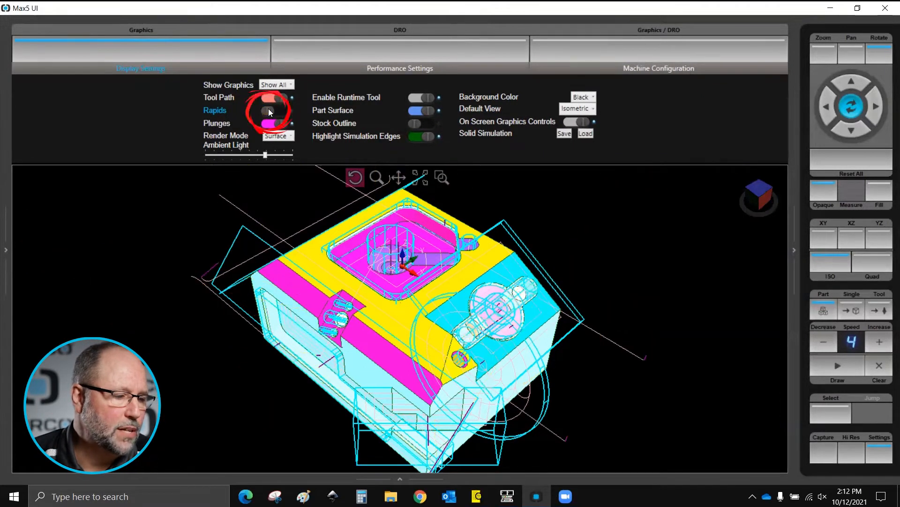
{"action": "left_click", "coordinate": [273, 97]}
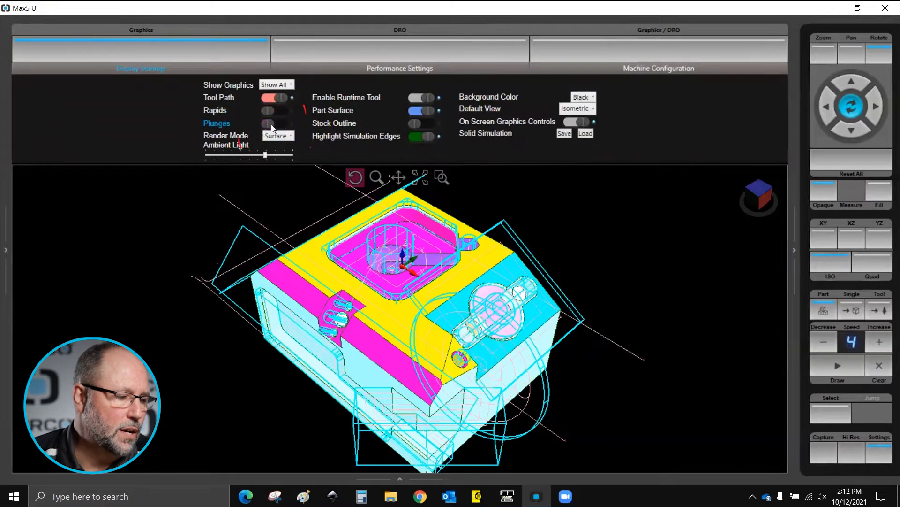
{"action": "left_click", "coordinate": [275, 123]}
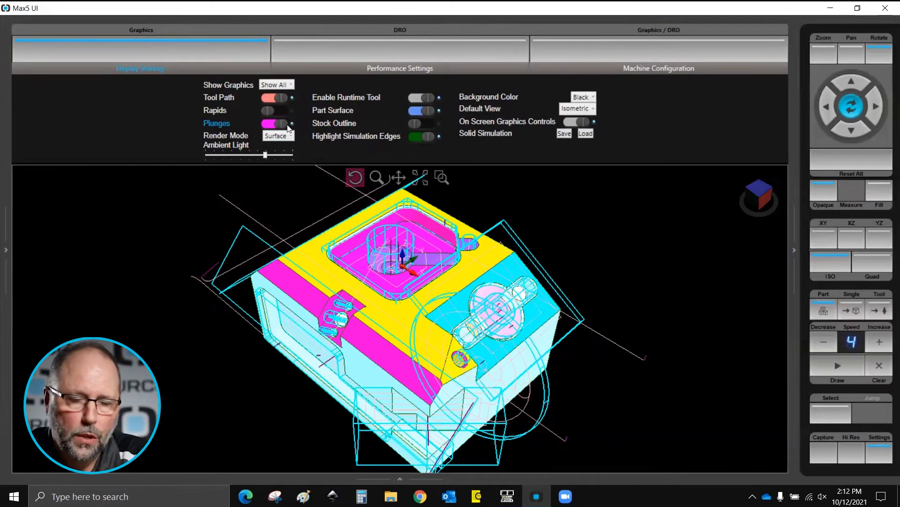
{"action": "mouse_move", "coordinate": [274, 145]}
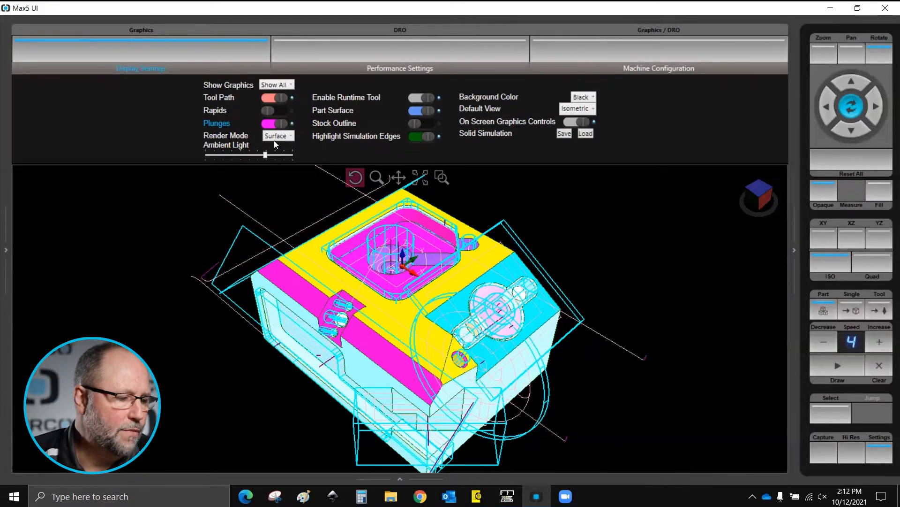
Vary ambient light from maximum to minimum, return to solids-only display with medium lighting
{"action": "left_click_drag", "start_coordinate": [264, 155], "coordinate": [289, 155]}
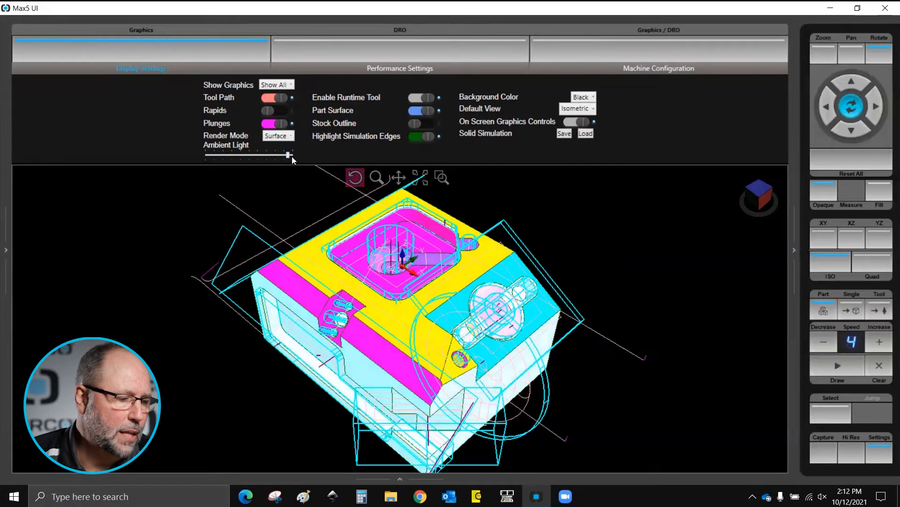
{"action": "left_click", "coordinate": [277, 85]}
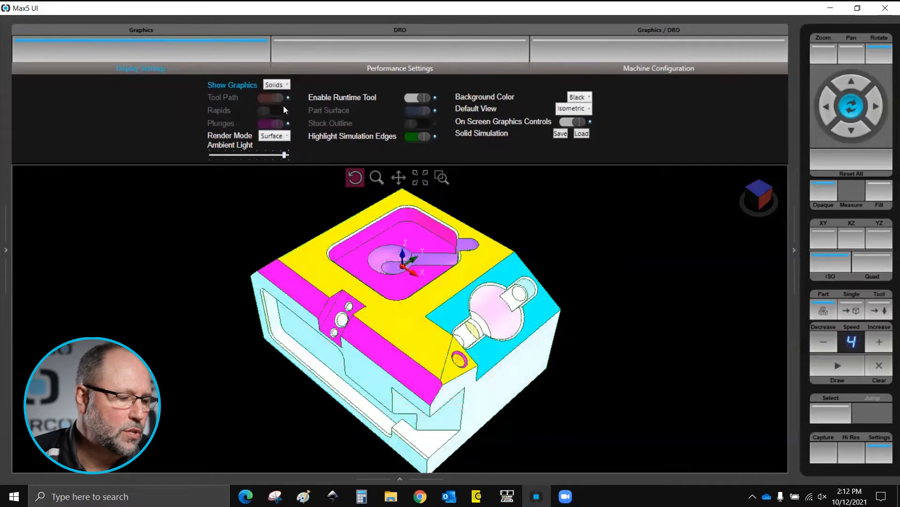
{"action": "left_click_drag", "start_coordinate": [281, 154], "coordinate": [210, 154]}
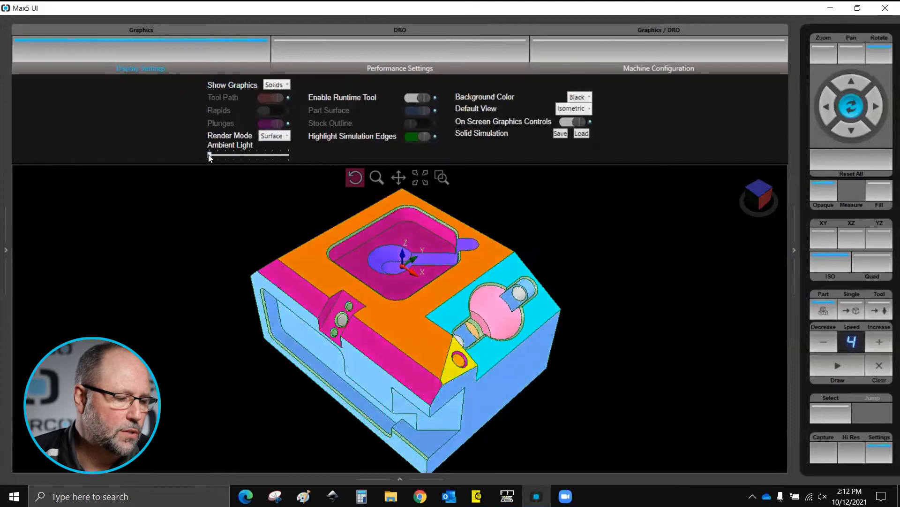
{"action": "left_click_drag", "start_coordinate": [208, 155], "coordinate": [264, 156]}
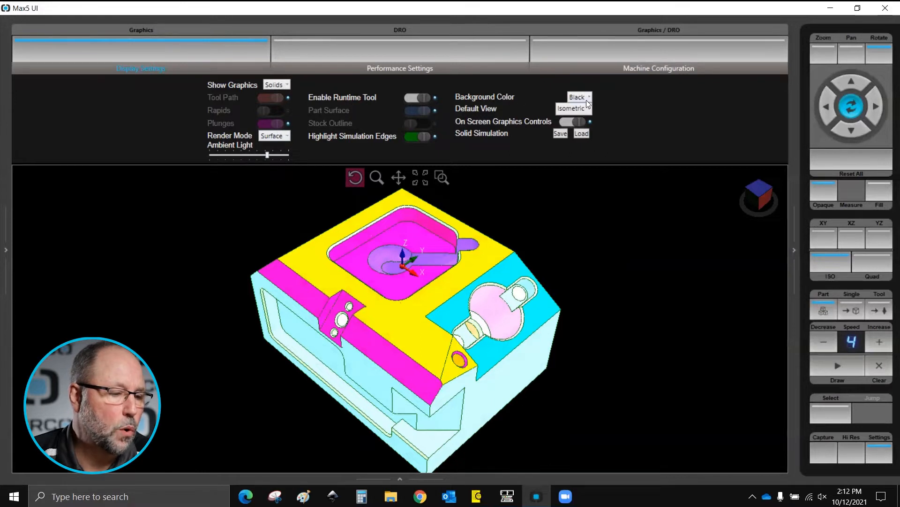
Set the background colour to white, restore it to black, and close display settings
{"action": "left_click", "coordinate": [578, 96]}
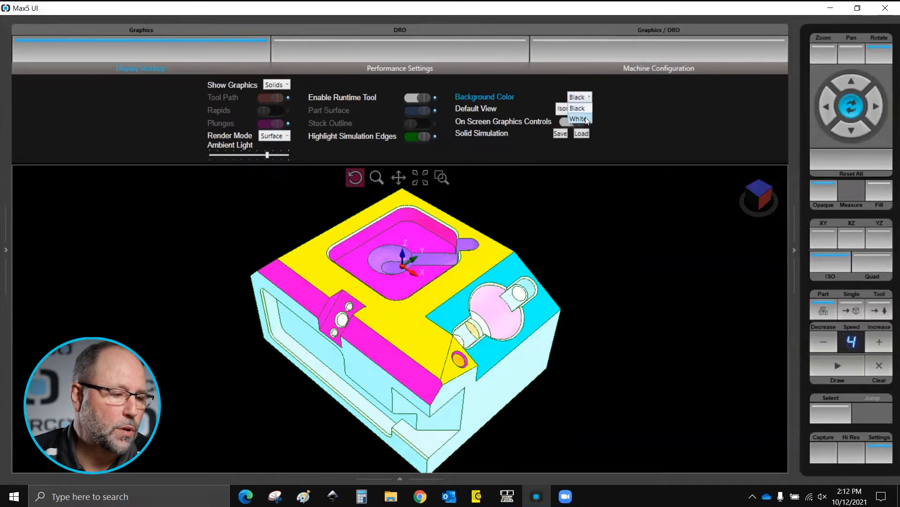
{"action": "left_click", "coordinate": [578, 118]}
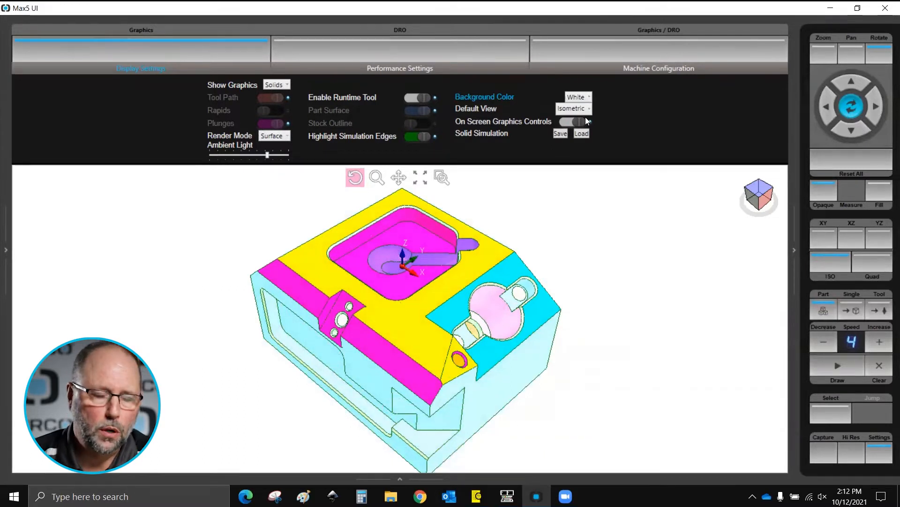
{"action": "left_click", "coordinate": [577, 96]}
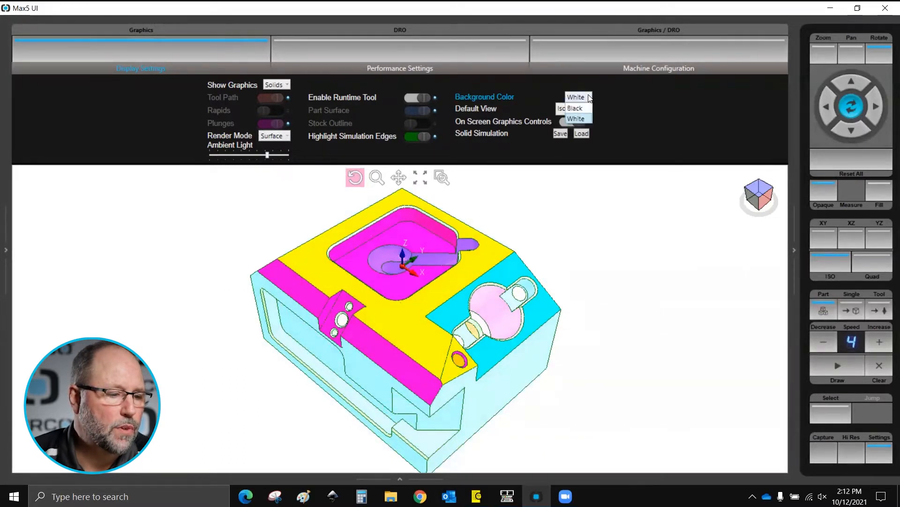
{"action": "left_click", "coordinate": [576, 97]}
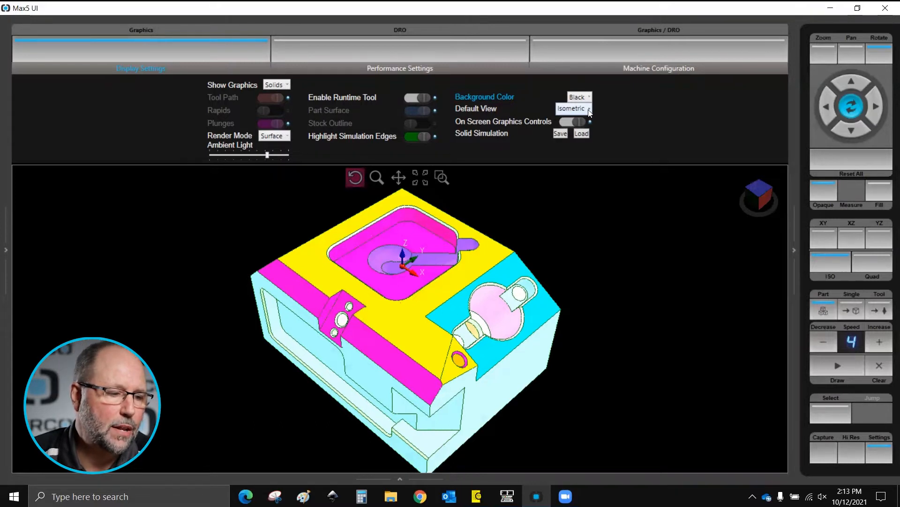
{"action": "left_click", "coordinate": [573, 108]}
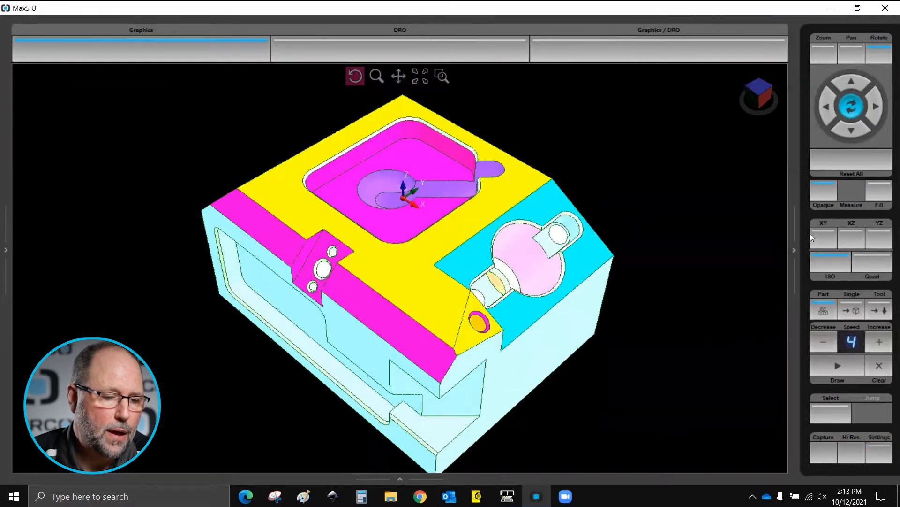
{"action": "mouse_move", "coordinate": [860, 219]}
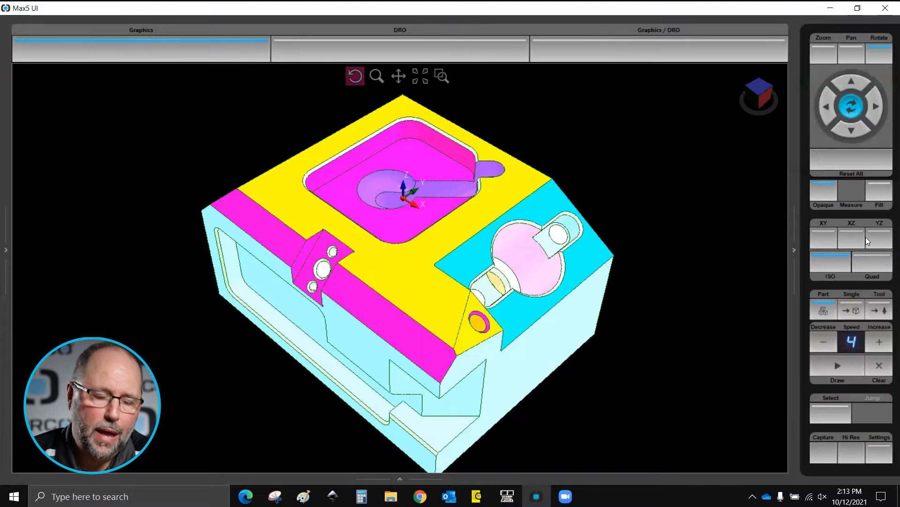
View the block in XY, XZ, YZ and Quad layouts, then return to ISO
{"action": "left_click", "coordinate": [823, 237]}
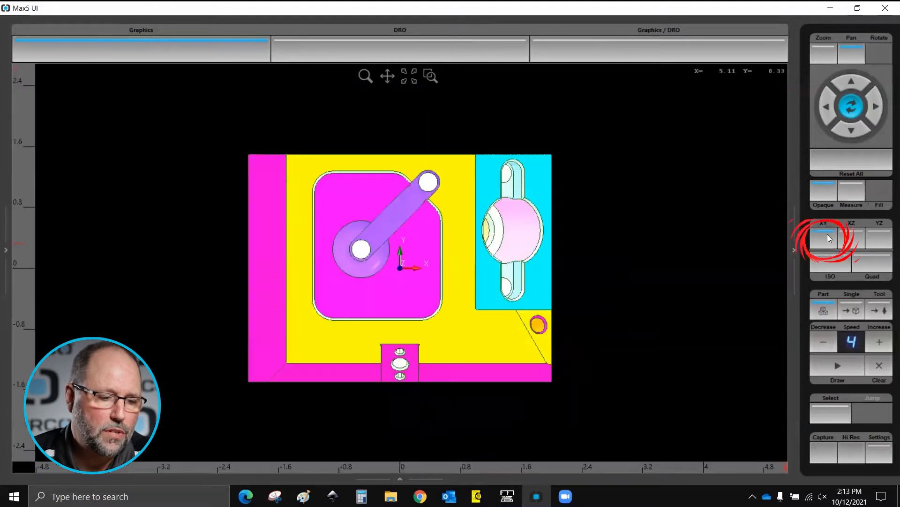
{"action": "left_click", "coordinate": [852, 235]}
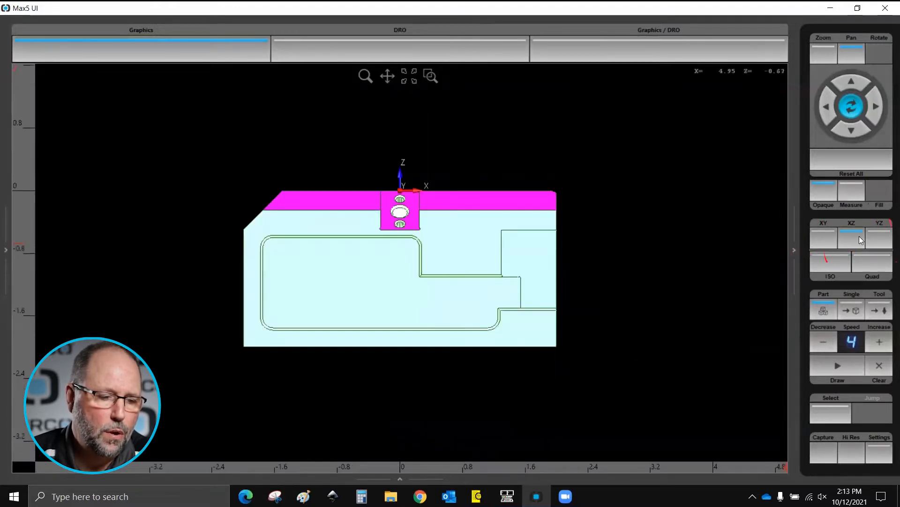
{"action": "left_click", "coordinate": [830, 264]}
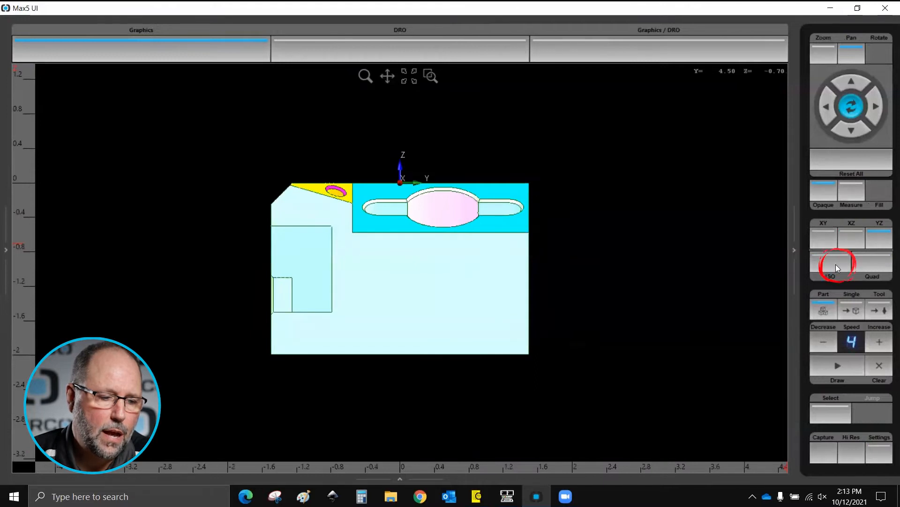
{"action": "left_click", "coordinate": [873, 264]}
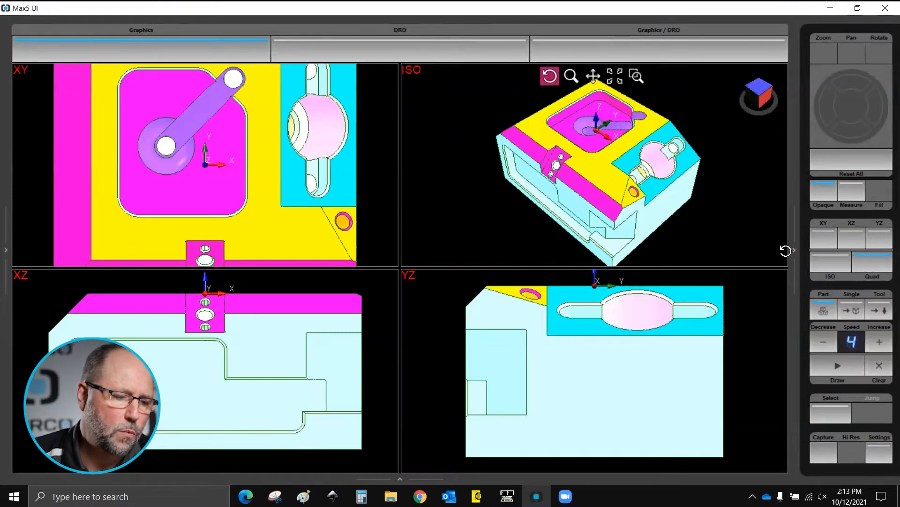
{"action": "left_click", "coordinate": [829, 267]}
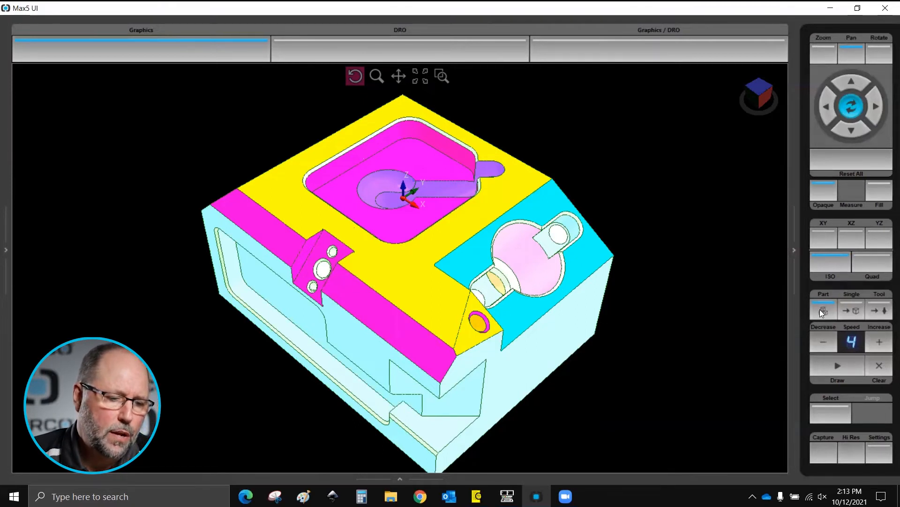
{"action": "mouse_move", "coordinate": [822, 310]}
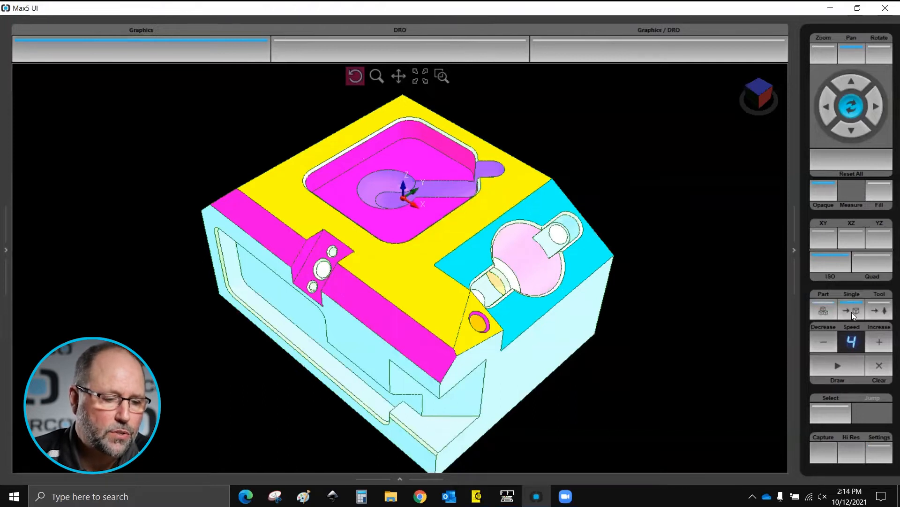
Simulate in Single block mode, then Tool mode stepping tool by tool, then whole-Part mode
{"action": "left_click", "coordinate": [836, 366]}
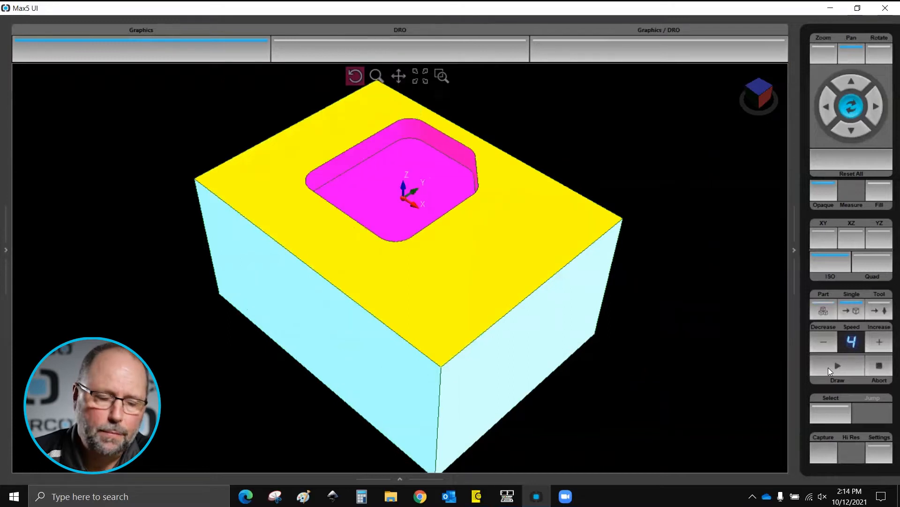
{"action": "mouse_move", "coordinate": [856, 335]}
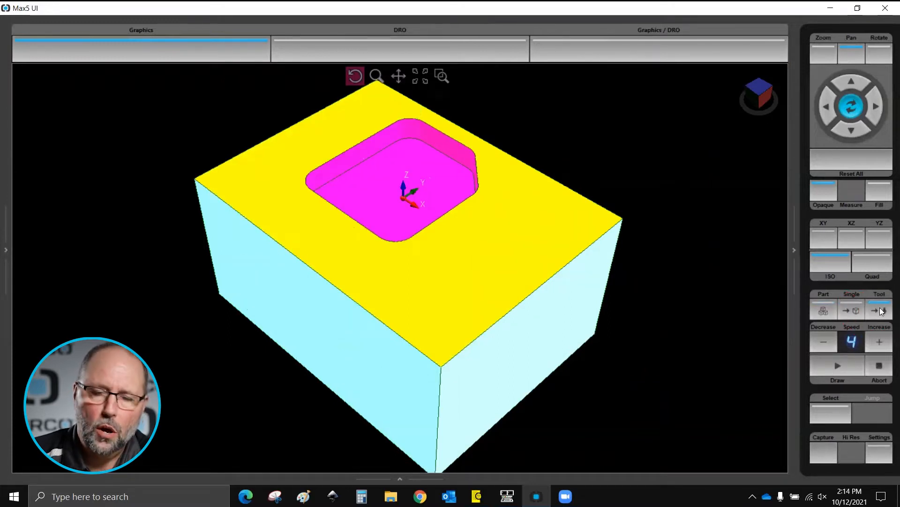
{"action": "left_click", "coordinate": [880, 310]}
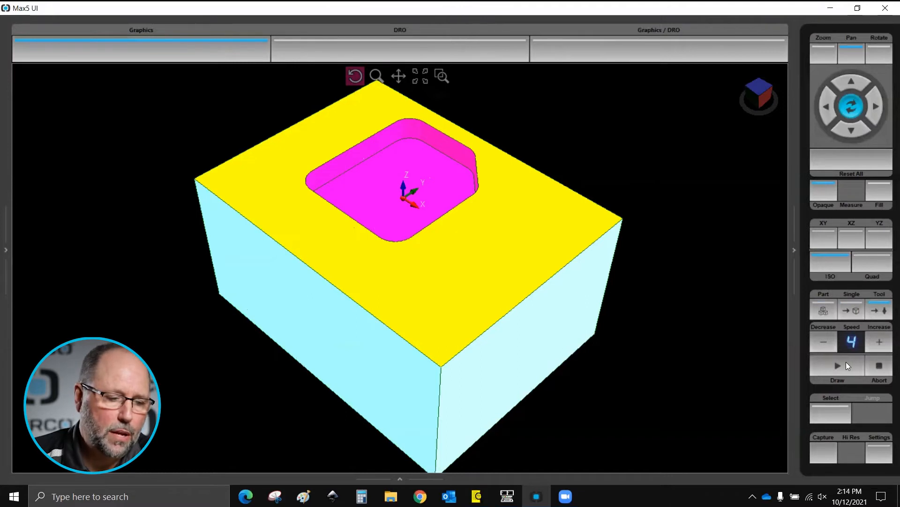
{"action": "left_click", "coordinate": [838, 365]}
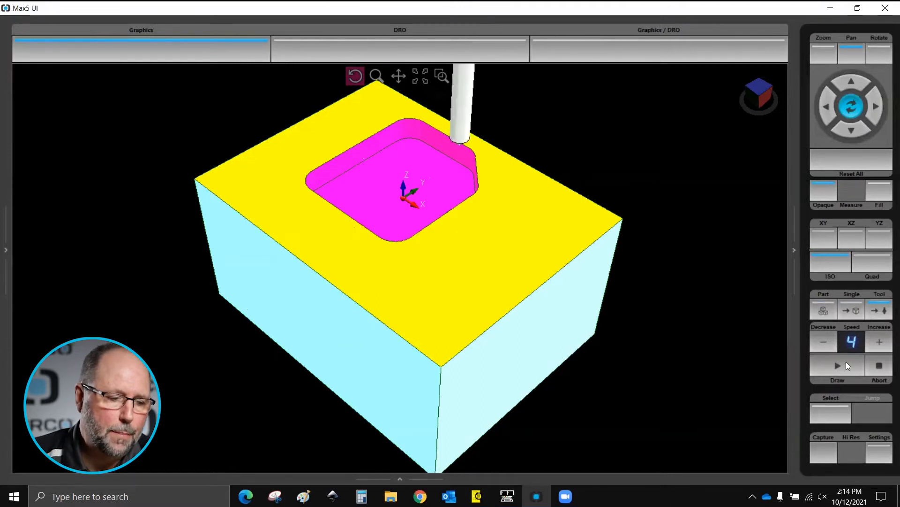
{"action": "left_click", "coordinate": [837, 366]}
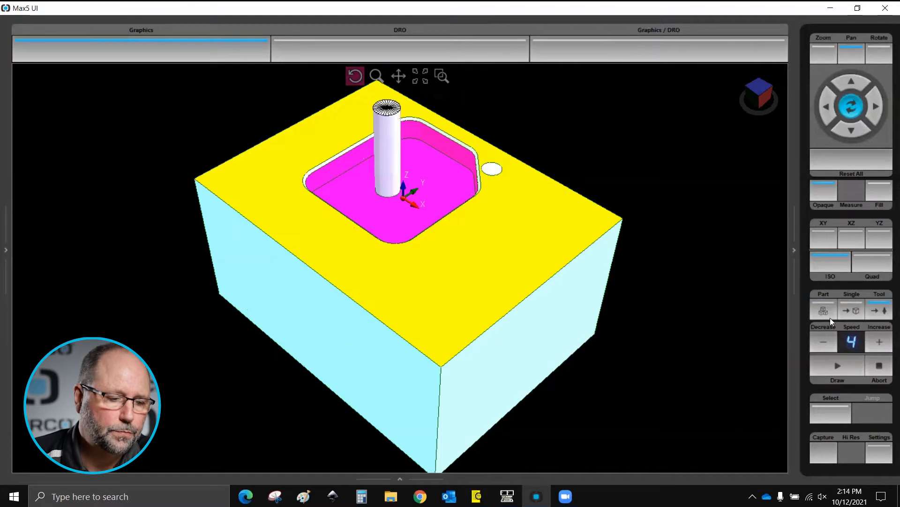
{"action": "left_click", "coordinate": [837, 366]}
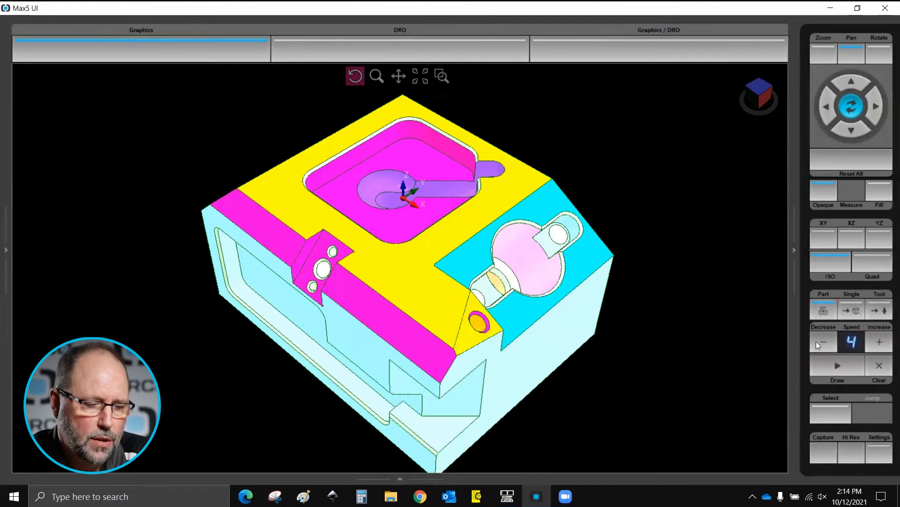
Restart the part simulation, pause and abort it, then clear the drawn part
{"action": "left_click", "coordinate": [837, 365]}
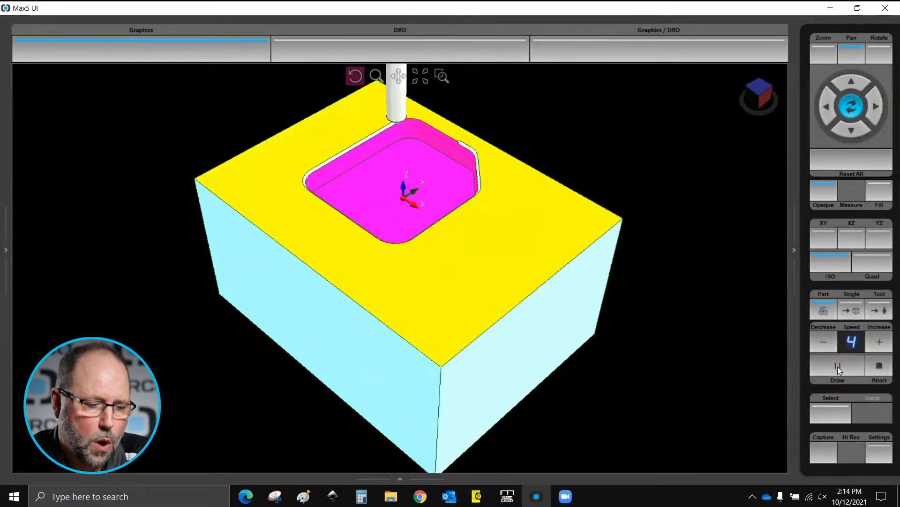
{"action": "left_click", "coordinate": [836, 365]}
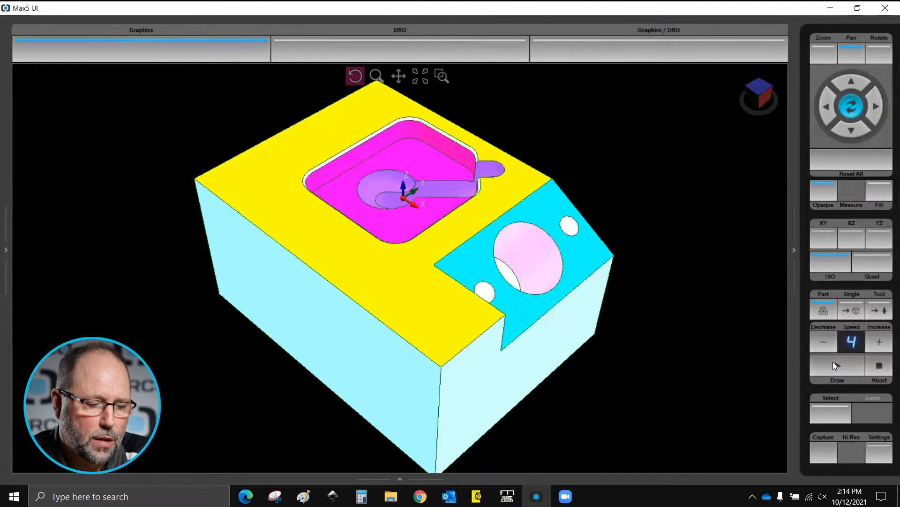
{"action": "left_click", "coordinate": [837, 365]}
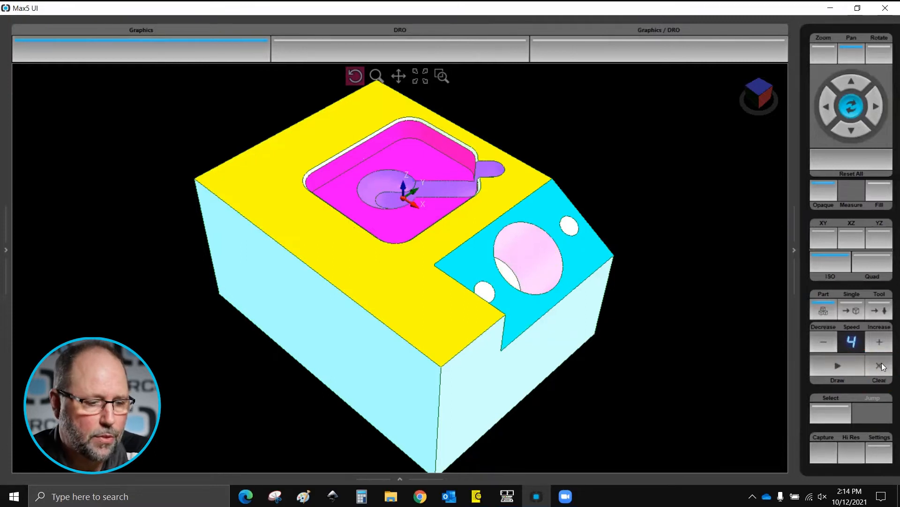
{"action": "left_click", "coordinate": [879, 365]}
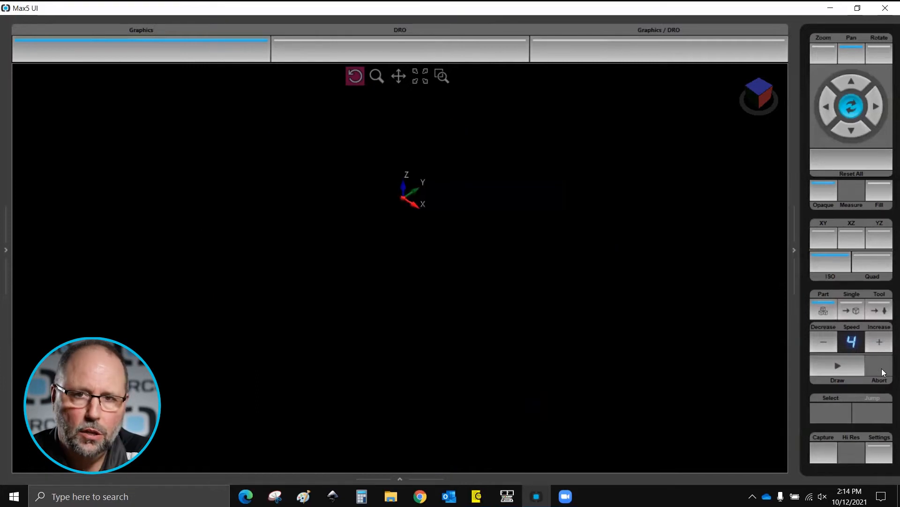
Redraw the part and Reset All to fit the whole machined block in view
{"action": "left_click", "coordinate": [837, 365]}
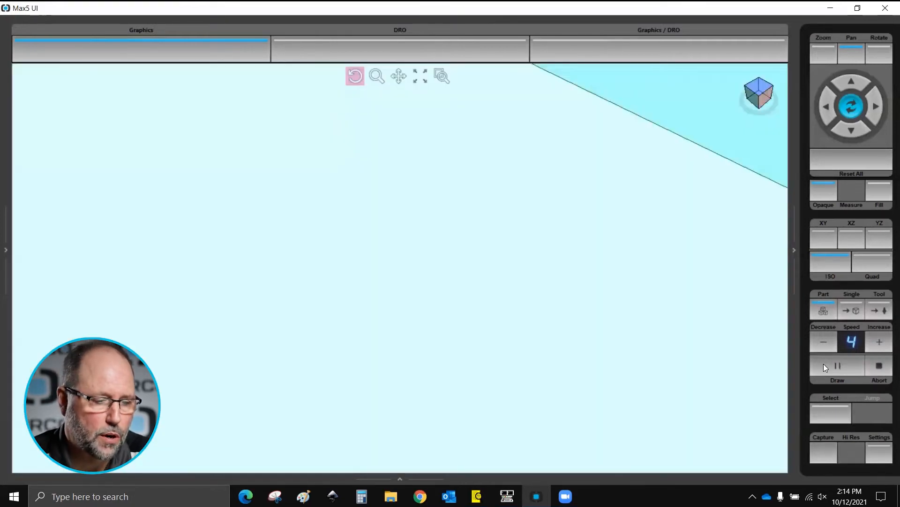
{"action": "mouse_move", "coordinate": [826, 157]}
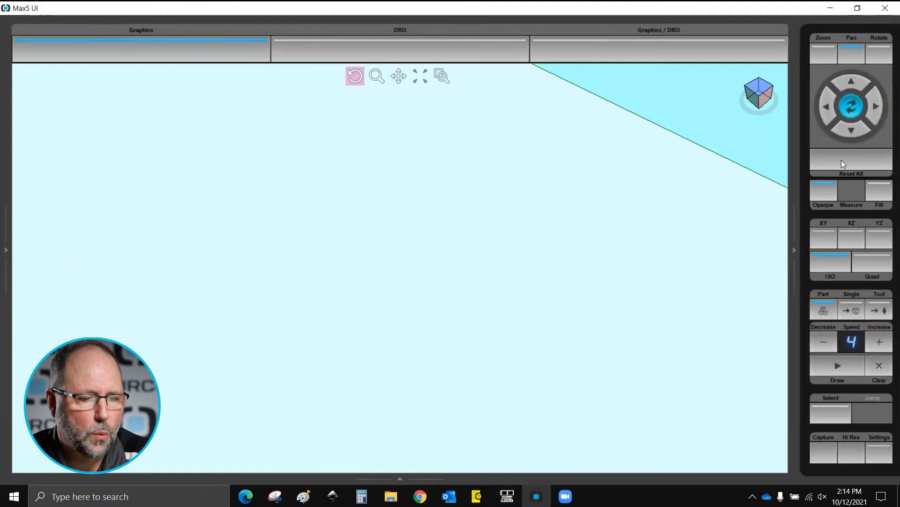
{"action": "mouse_move", "coordinate": [852, 165]}
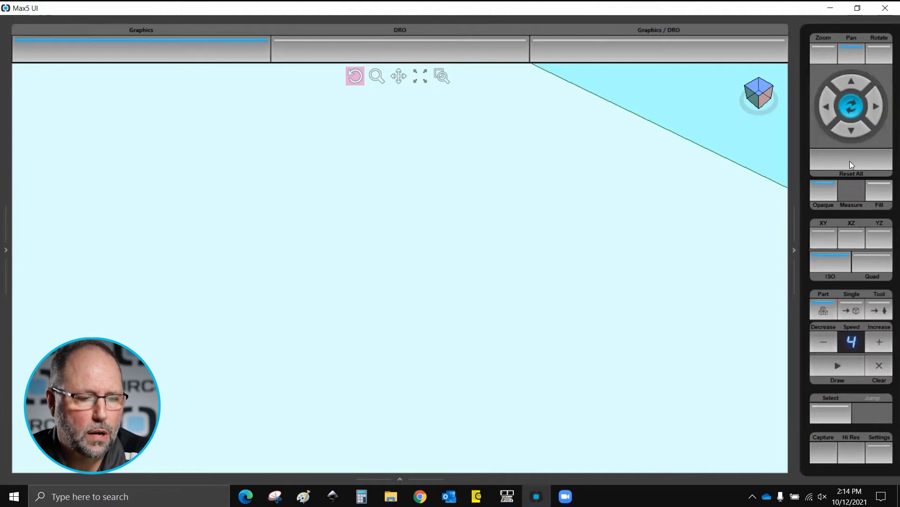
{"action": "left_click", "coordinate": [851, 167]}
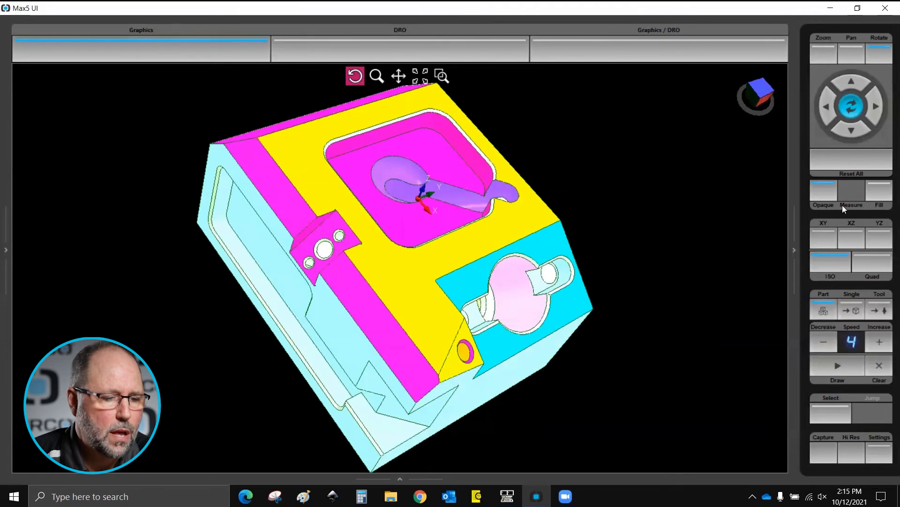
Return to the ISO view, then jump to block 3, the mill contour pocket
{"action": "left_click", "coordinate": [823, 192]}
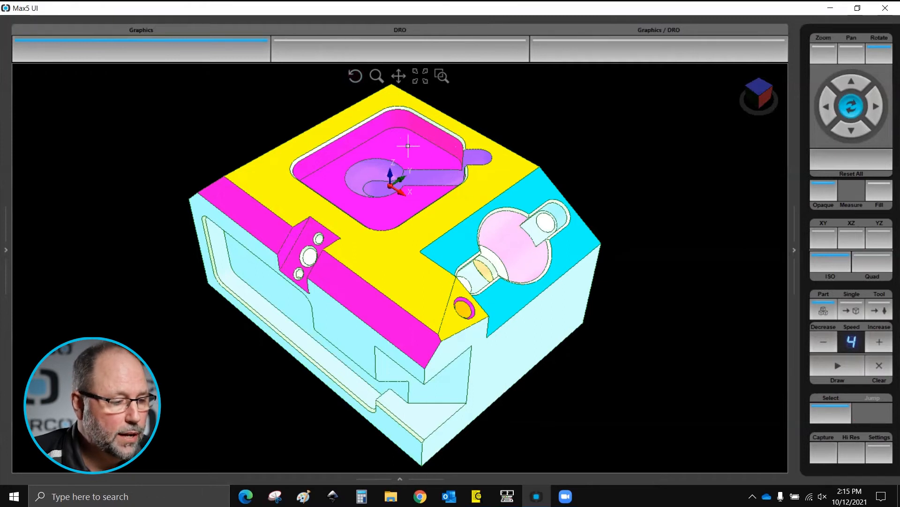
{"action": "mouse_move", "coordinate": [842, 379]}
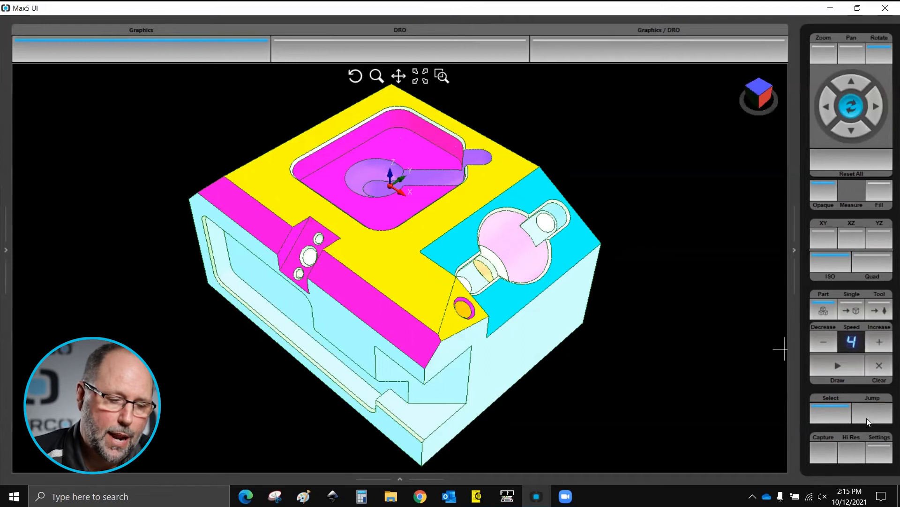
{"action": "left_click", "coordinate": [506, 496]}
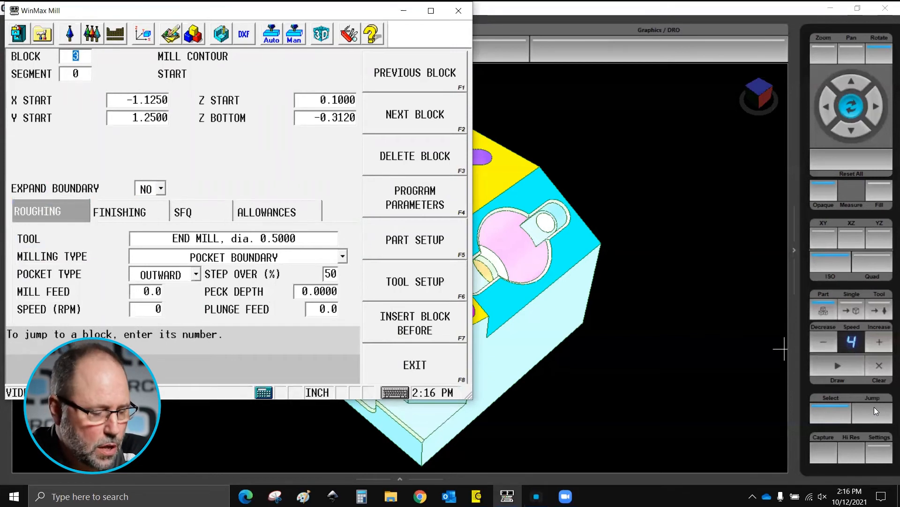
{"action": "mouse_move", "coordinate": [771, 235]}
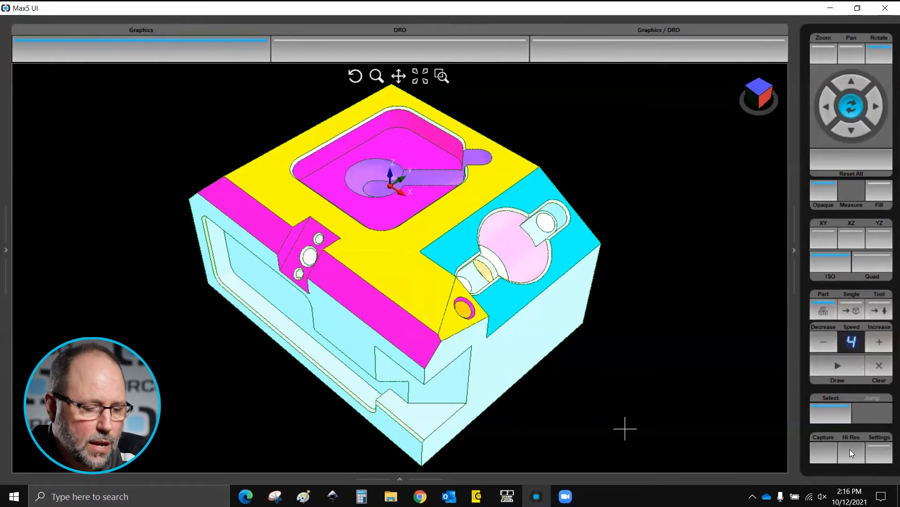
{"action": "mouse_move", "coordinate": [829, 468]}
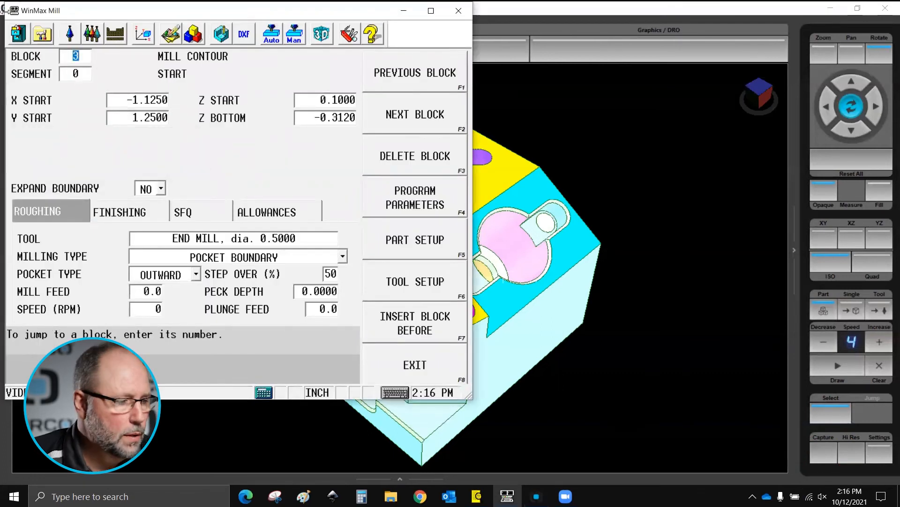
{"action": "left_click", "coordinate": [17, 34]}
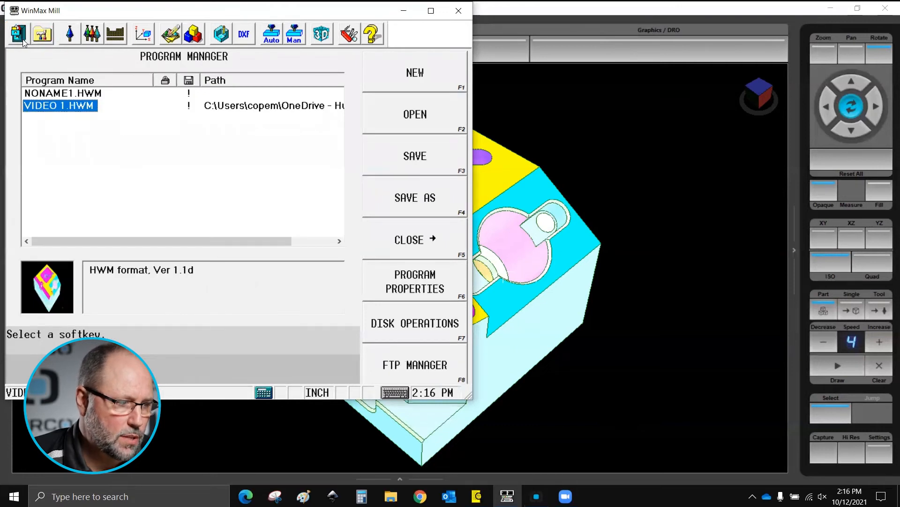
{"action": "mouse_move", "coordinate": [17, 113]}
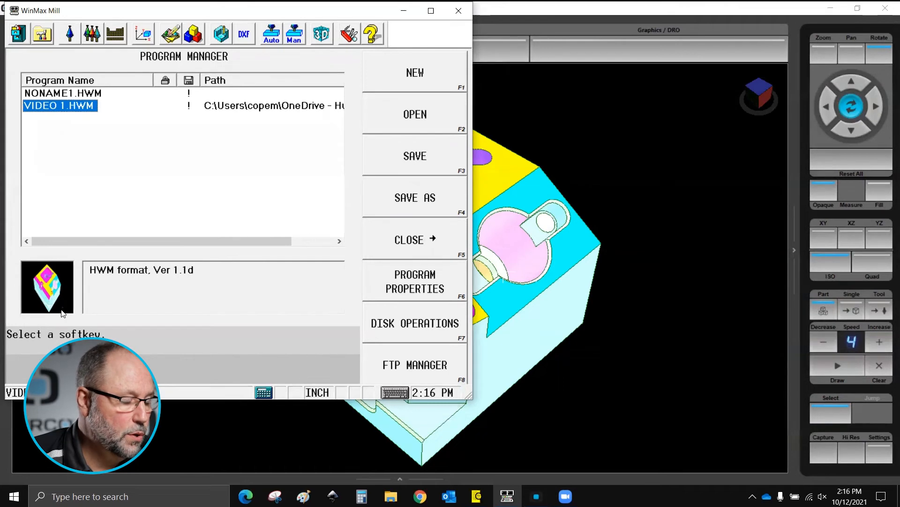
{"action": "mouse_move", "coordinate": [194, 305]}
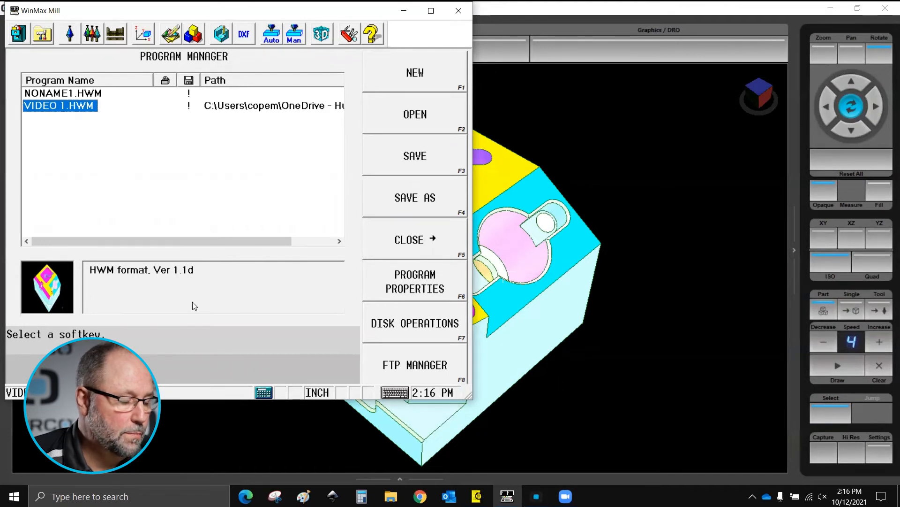
{"action": "mouse_move", "coordinate": [61, 281]}
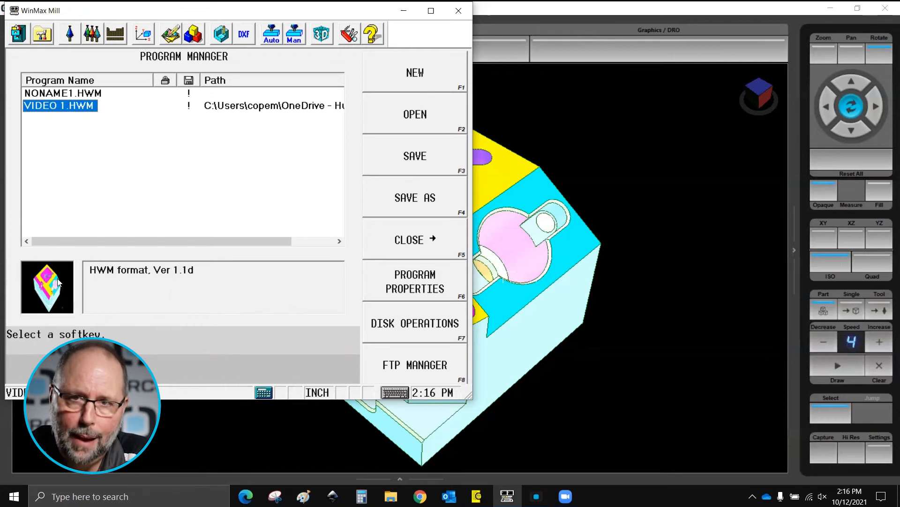
{"action": "mouse_move", "coordinate": [112, 202]}
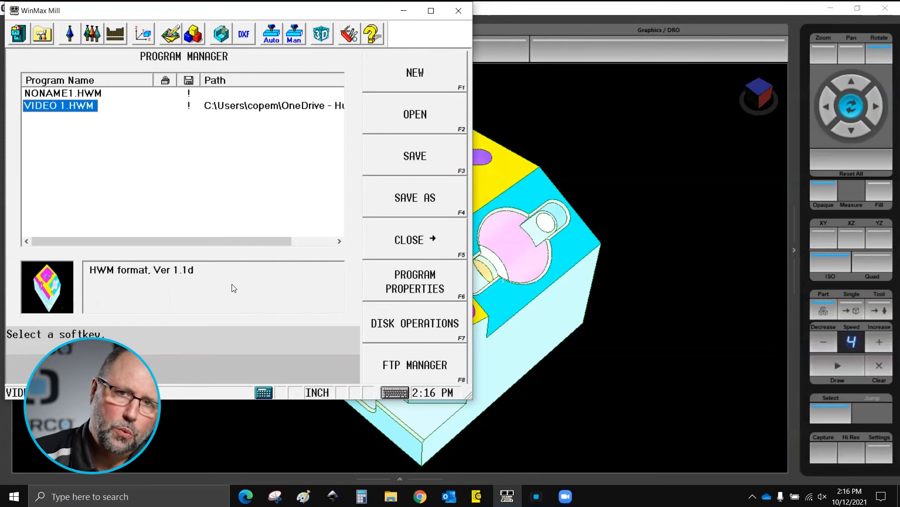
{"action": "mouse_move", "coordinate": [213, 257]}
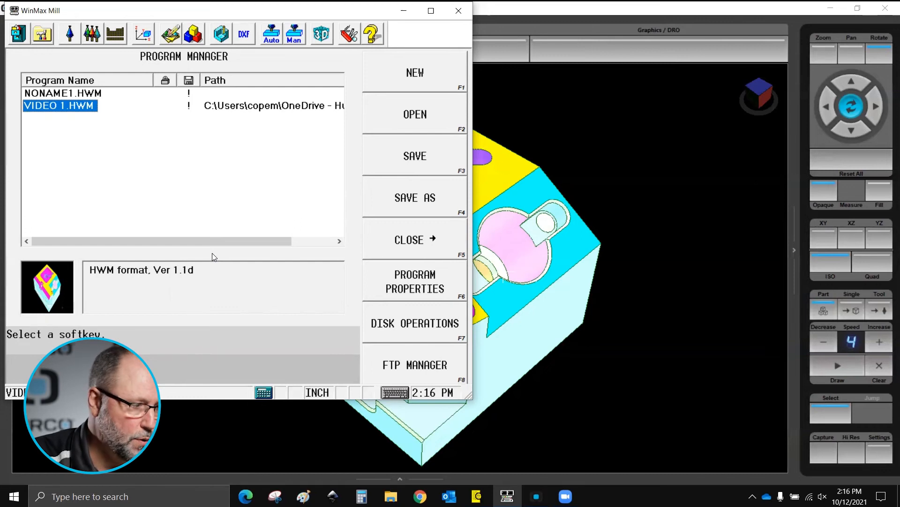
{"action": "left_click", "coordinate": [63, 93]}
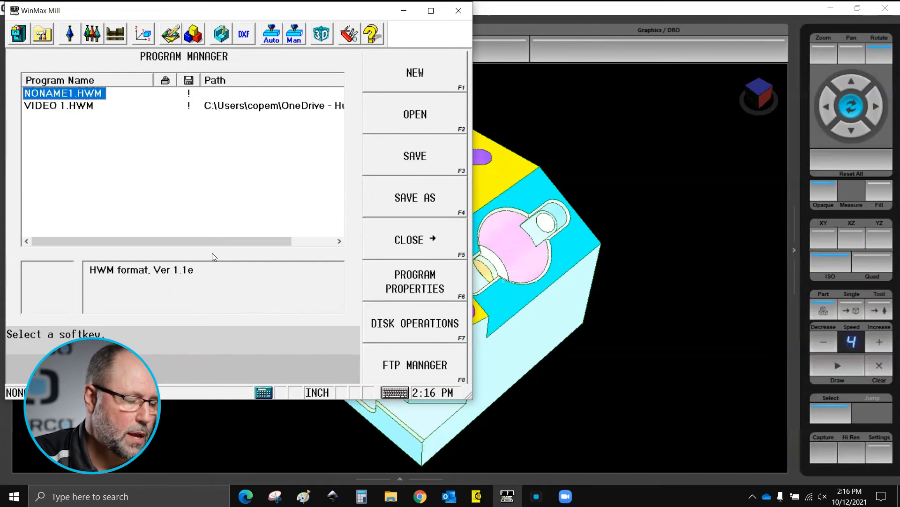
{"action": "left_click", "coordinate": [60, 106]}
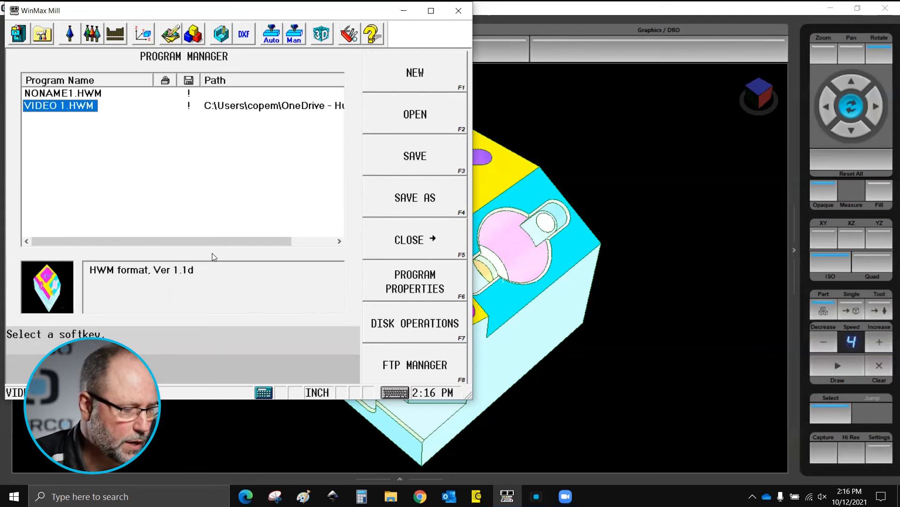
{"action": "mouse_move", "coordinate": [704, 249]}
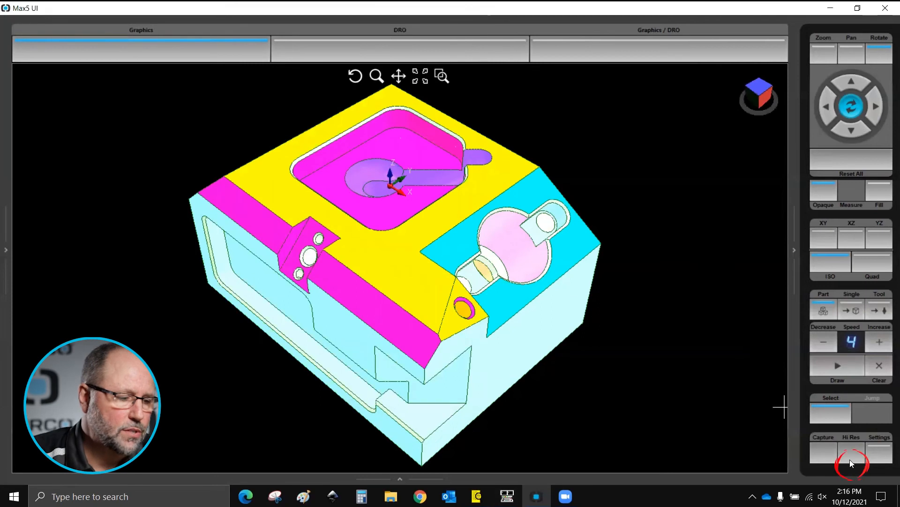
{"action": "mouse_move", "coordinate": [852, 462]}
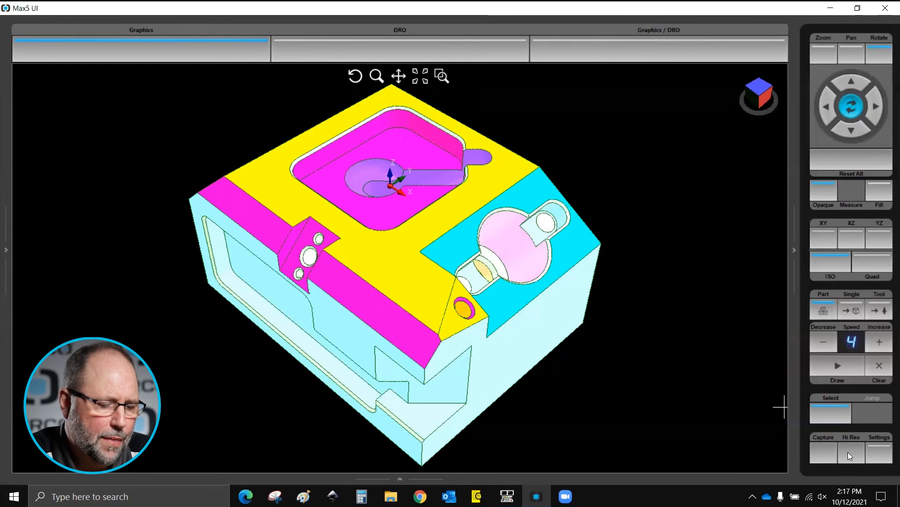
{"action": "mouse_move", "coordinate": [832, 250]}
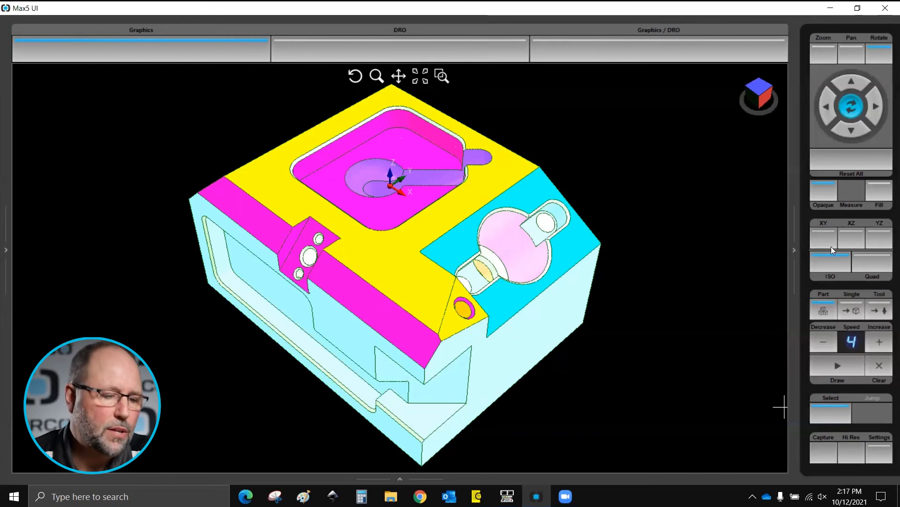
Switch to the XY view to see the block as a flat top plan
{"action": "left_click", "coordinate": [823, 236]}
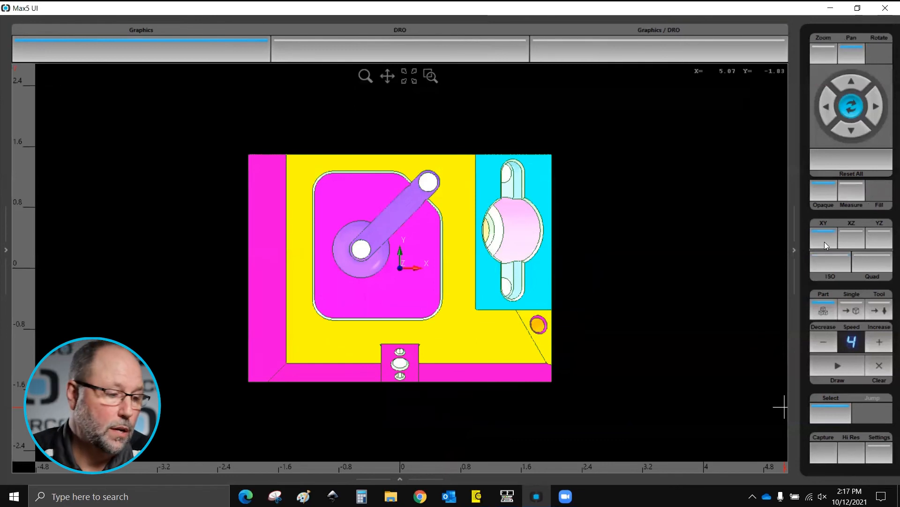
{"action": "mouse_move", "coordinate": [592, 168]}
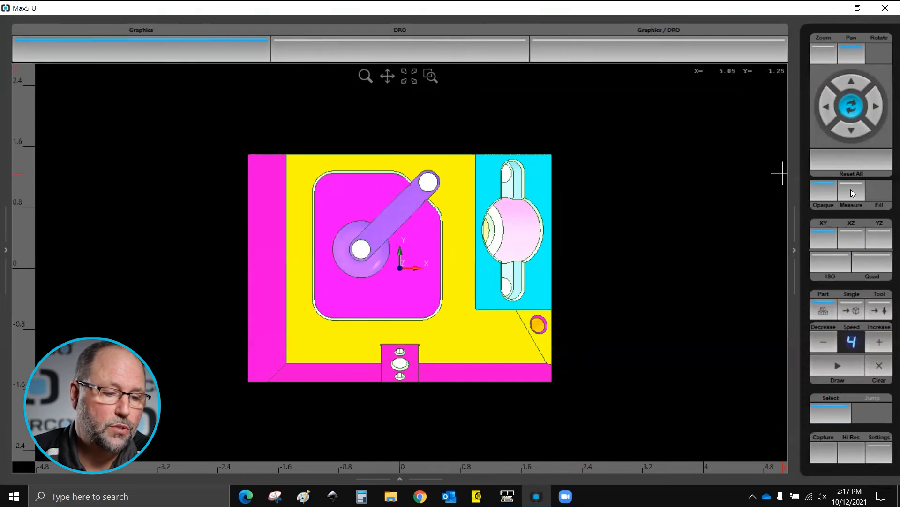
Measure across the top edge of the block, reading a width of 4.0334 inches
{"action": "left_click", "coordinate": [852, 192]}
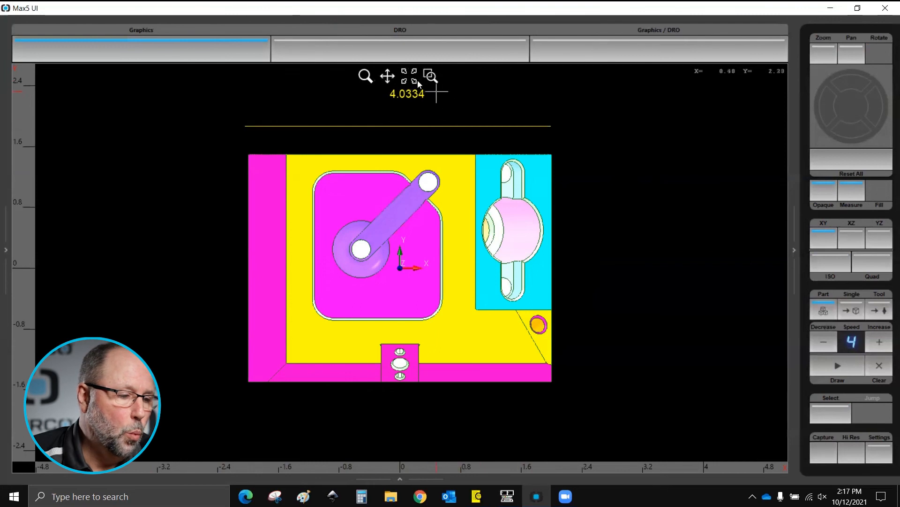
{"action": "mouse_move", "coordinate": [408, 75]}
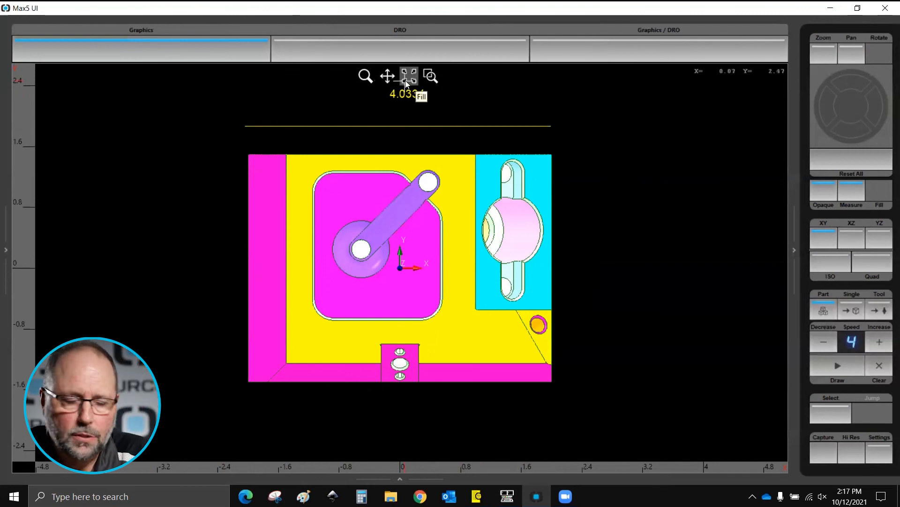